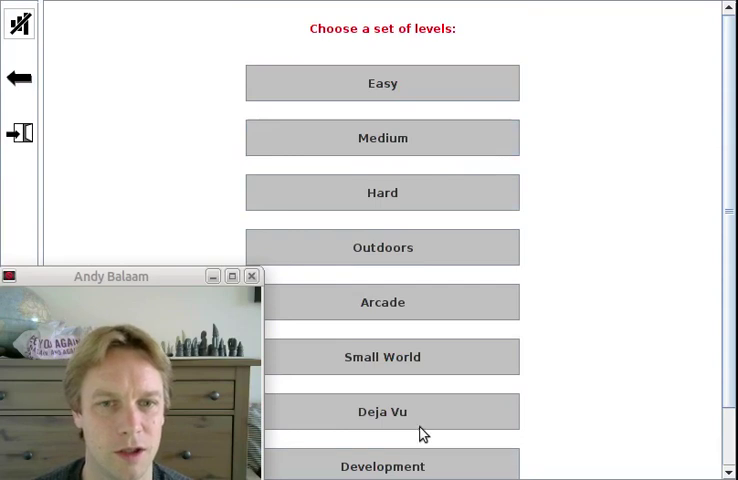
Scroll the level list down and load level 15, Tomb of Doom
{"action": "scroll", "scroll_direction": "down", "scroll_amount": 3}
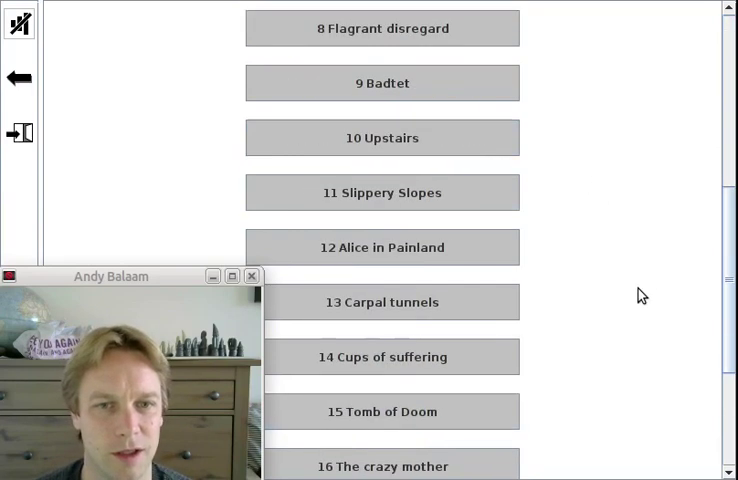
{"action": "scroll", "scroll_direction": "down", "scroll_amount": 3}
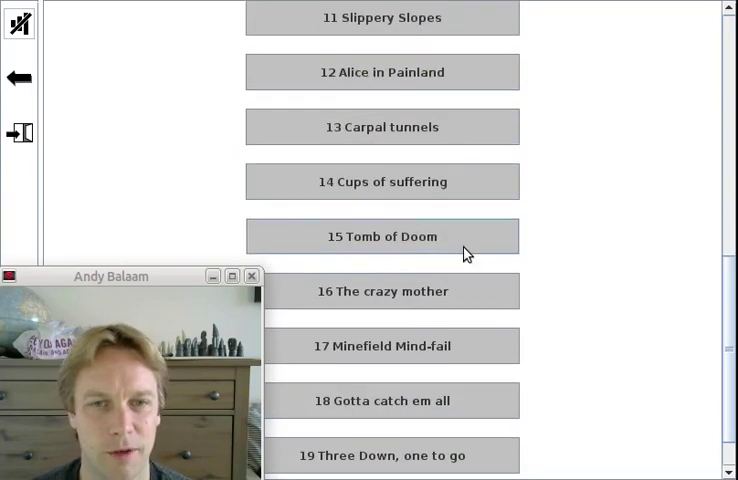
{"action": "left_click", "coordinate": [382, 236]}
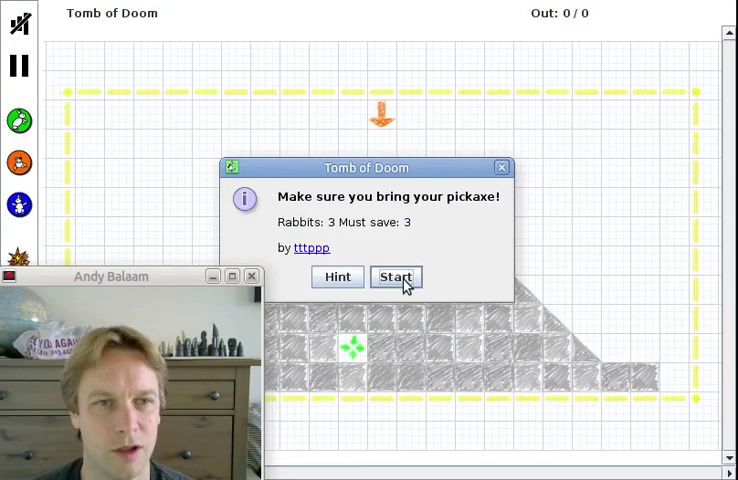
Start the level and hand out bash, block and bash so all three rabbits reach the exit
{"action": "left_click", "coordinate": [396, 276]}
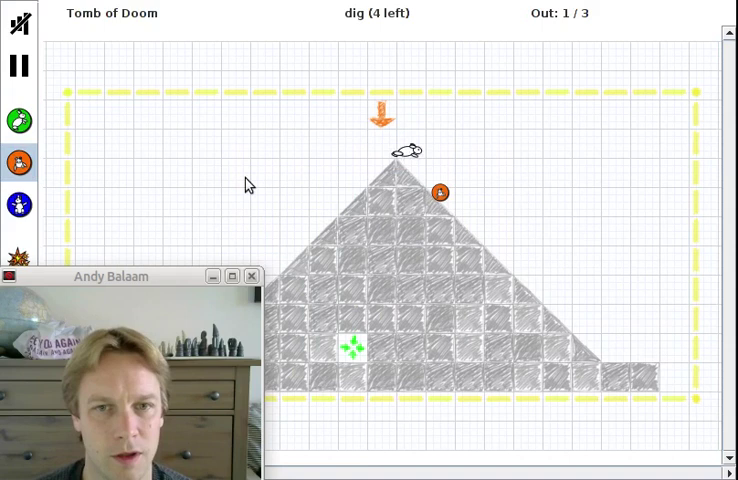
{"action": "left_click", "coordinate": [18, 120]}
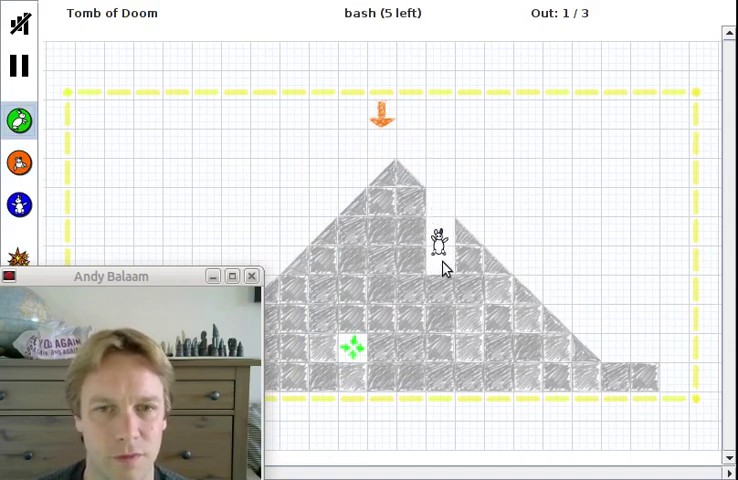
{"action": "left_click", "coordinate": [18, 164]}
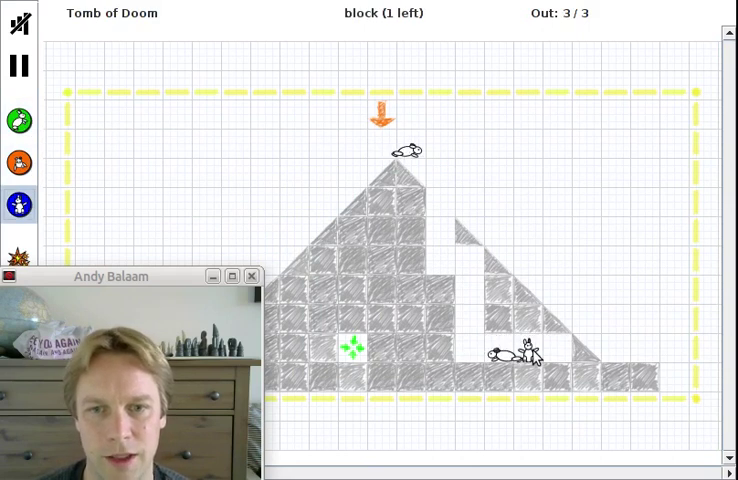
{"action": "left_click", "coordinate": [18, 116]}
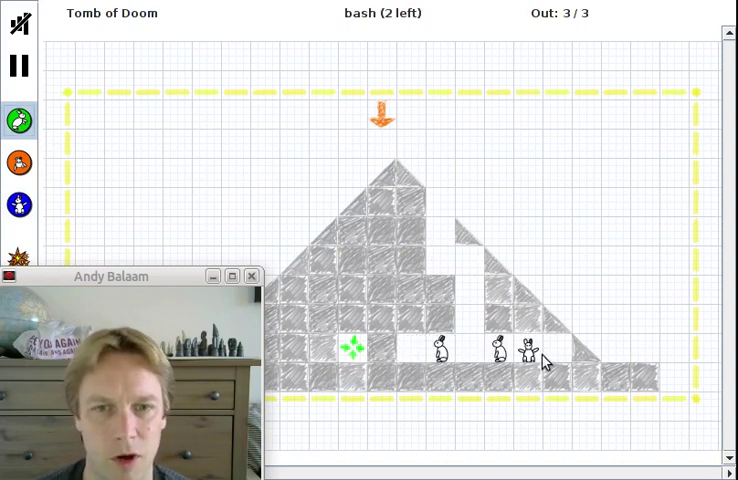
{"action": "left_click", "coordinate": [530, 350]}
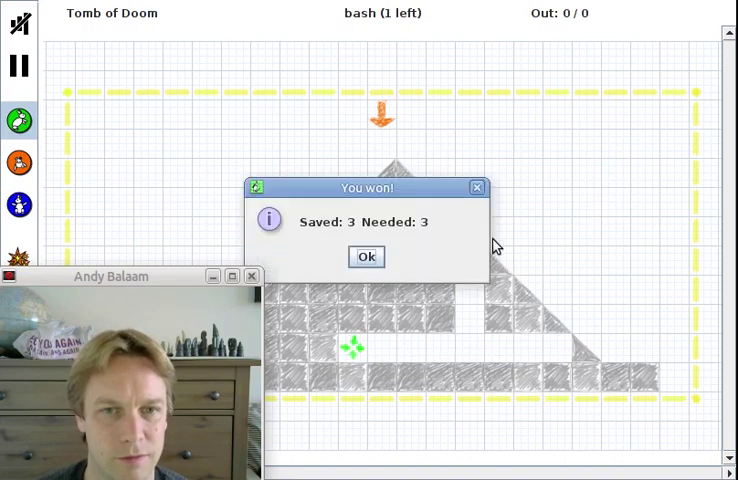
Dismiss the 'You won! Saved: 3 Needed: 3' dialog and reopen Tomb of Doom
{"action": "left_click", "coordinate": [366, 256]}
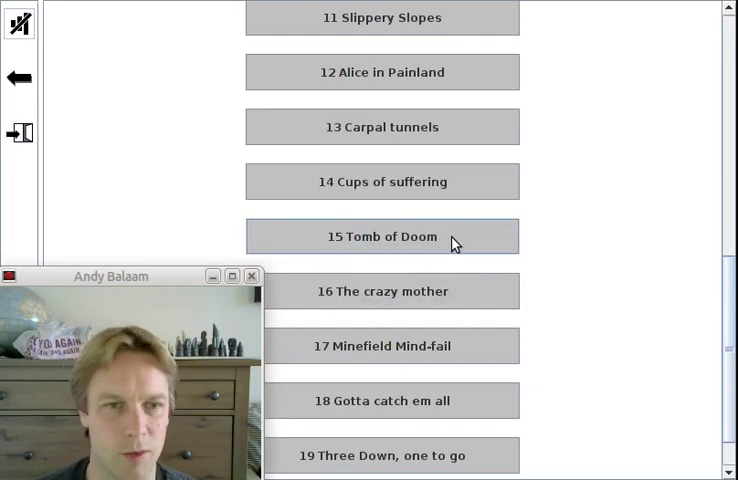
{"action": "left_click", "coordinate": [382, 236]}
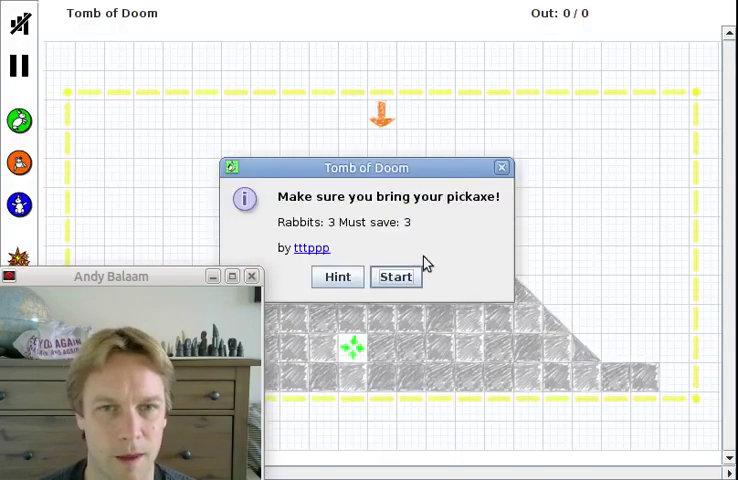
Start the replay and choose the dig ability (5 left)
{"action": "left_click", "coordinate": [396, 276]}
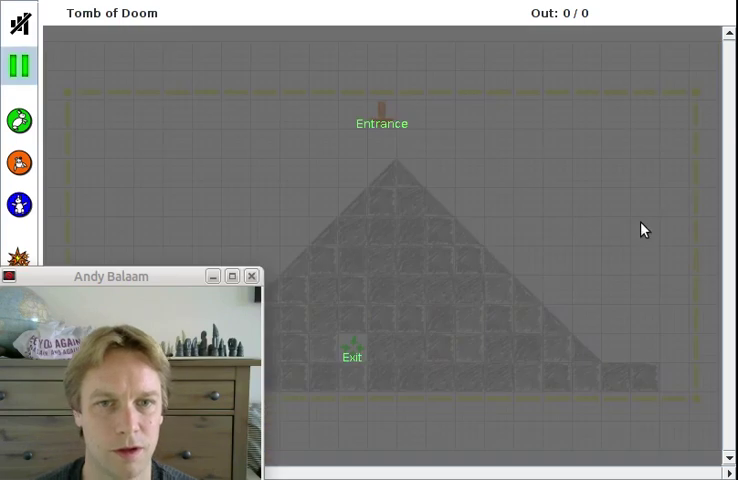
{"action": "mouse_move", "coordinate": [560, 240]}
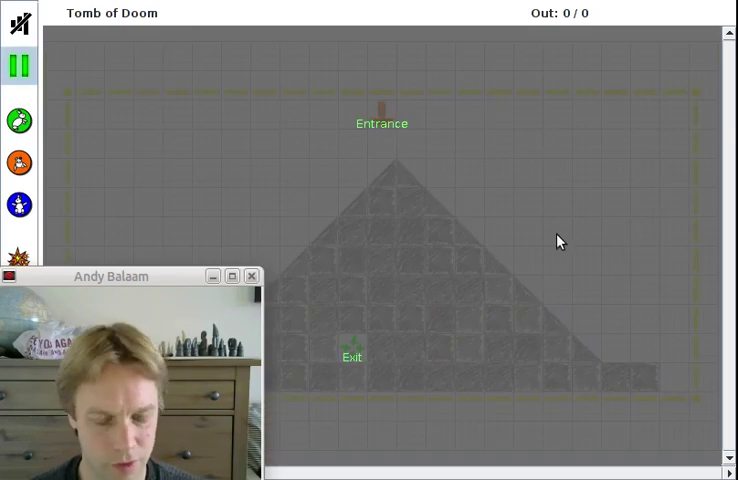
{"action": "left_click", "coordinate": [18, 162]}
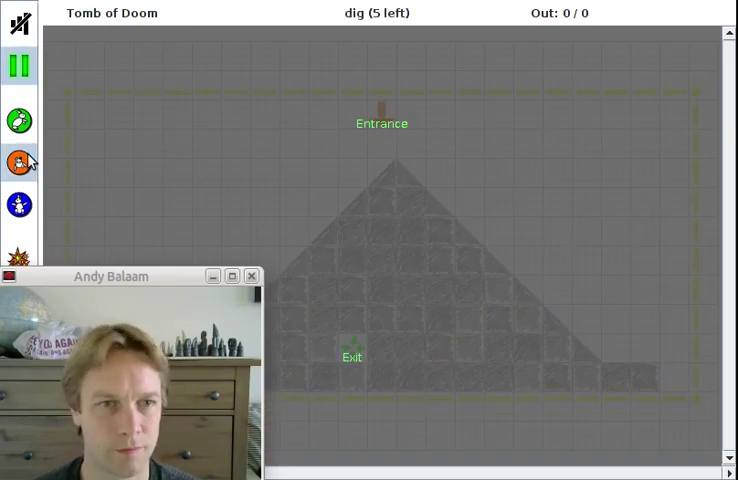
{"action": "mouse_move", "coordinate": [434, 216]}
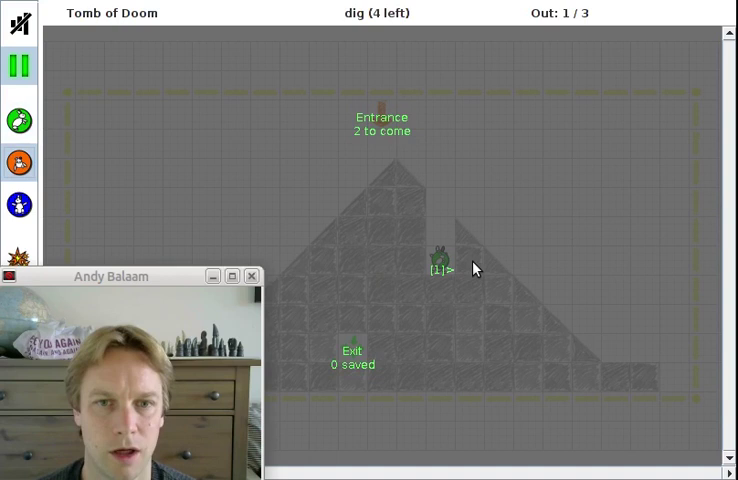
{"action": "mouse_move", "coordinate": [472, 272]}
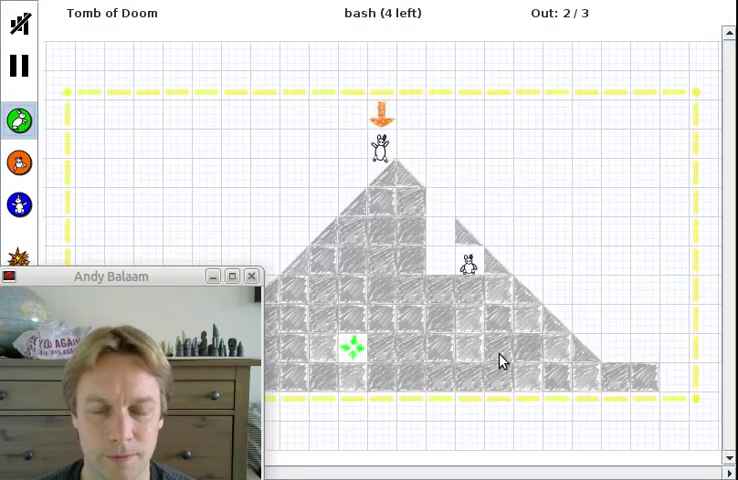
Pause the attempt, pick dig again, then abandon the run back to the level list
{"action": "left_click", "coordinate": [20, 64]}
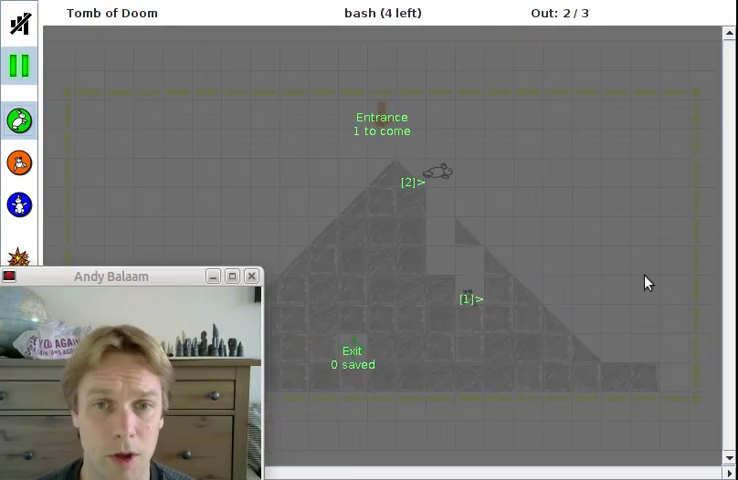
{"action": "mouse_move", "coordinate": [600, 260]}
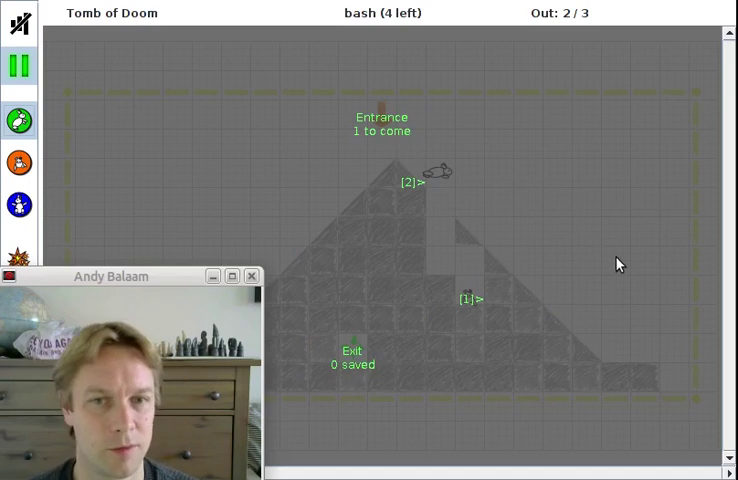
{"action": "mouse_move", "coordinate": [488, 344]}
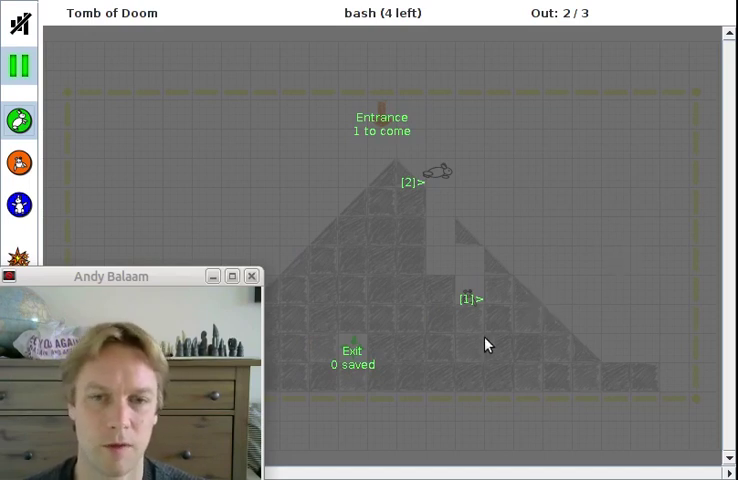
{"action": "mouse_move", "coordinate": [476, 356]}
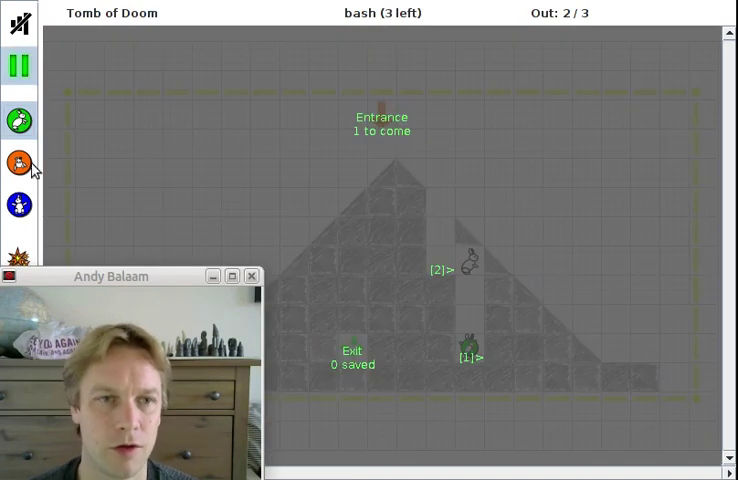
{"action": "left_click", "coordinate": [20, 162]}
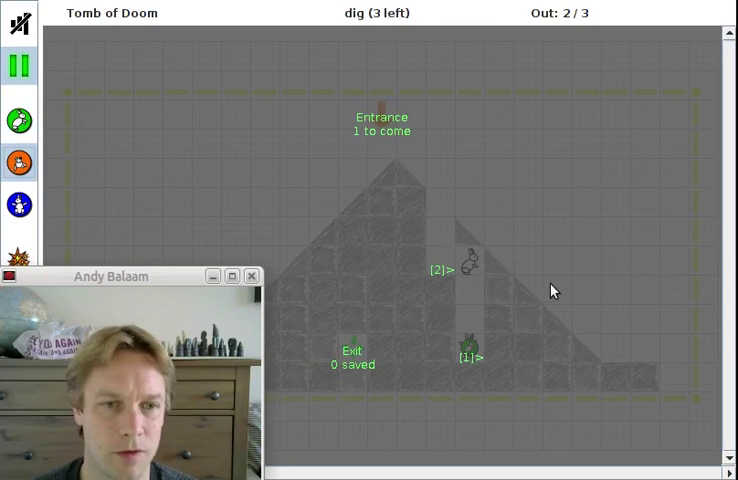
{"action": "mouse_move", "coordinate": [548, 348]}
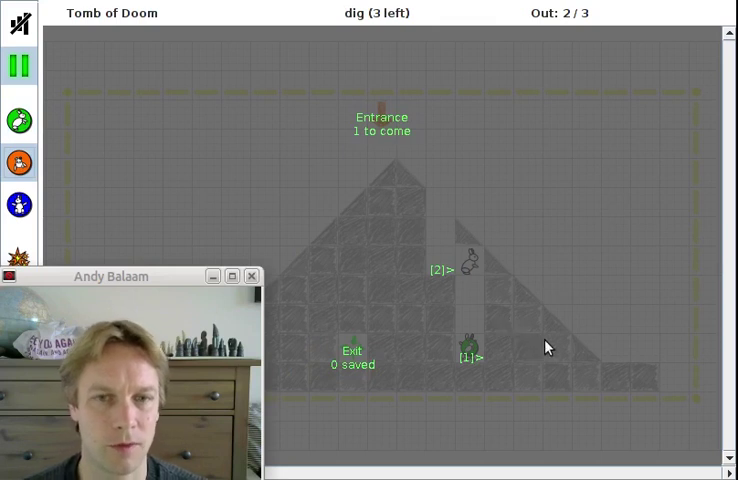
{"action": "mouse_move", "coordinate": [528, 300]}
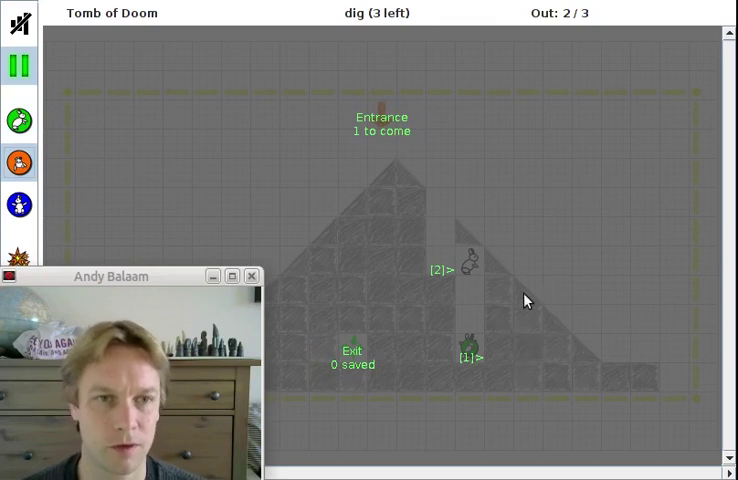
{"action": "mouse_move", "coordinate": [510, 362]}
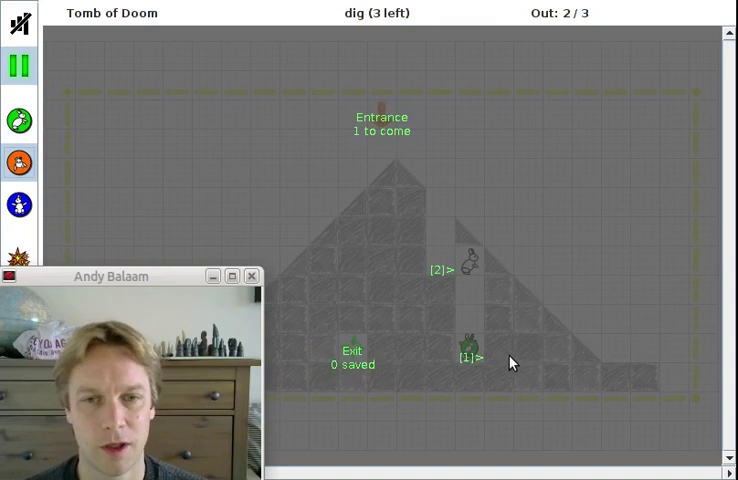
{"action": "mouse_move", "coordinate": [524, 340]}
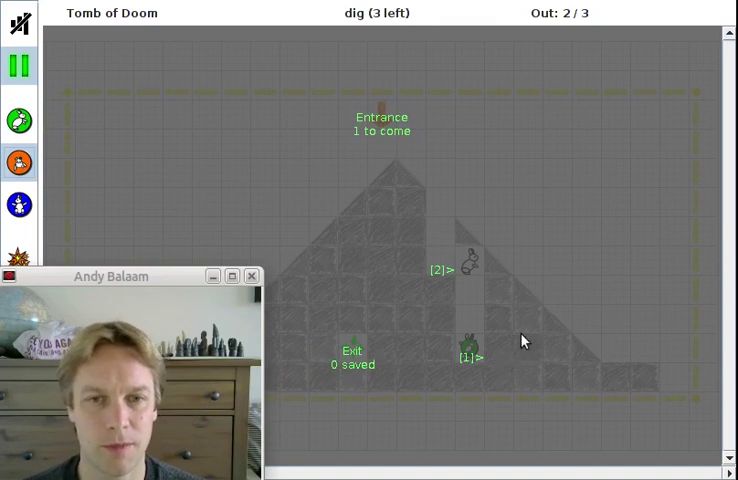
{"action": "mouse_move", "coordinate": [512, 360]}
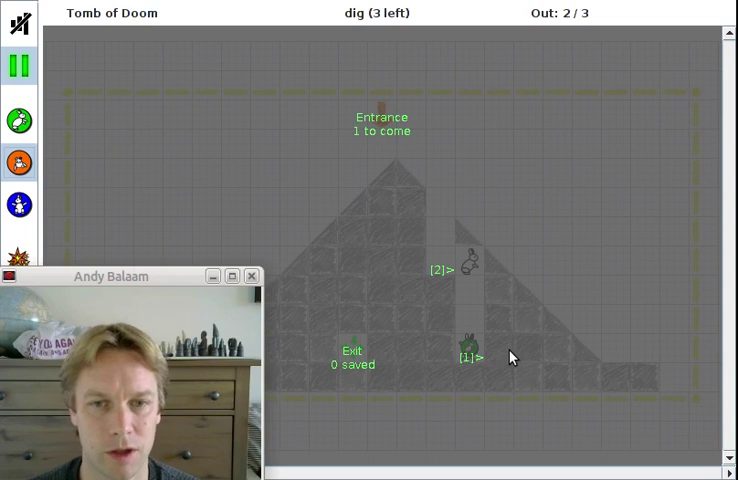
{"action": "left_click", "coordinate": [20, 64]}
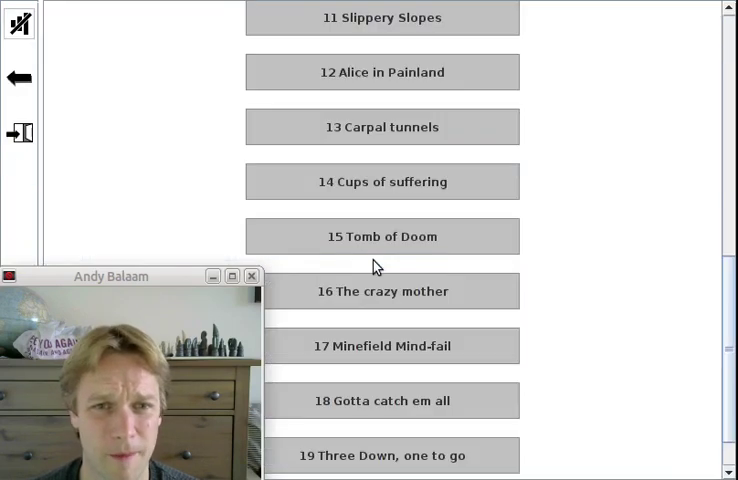
Restart Tomb of Doom from the level list, showing its pickaxe briefing
{"action": "left_click", "coordinate": [382, 236]}
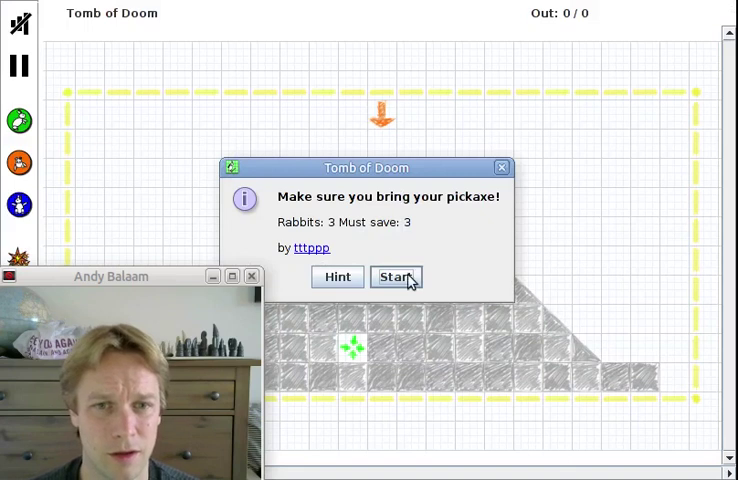
Start the fresh run, assign an ability as the rabbits walk, then pause with 2 of 3 out
{"action": "left_click", "coordinate": [396, 276]}
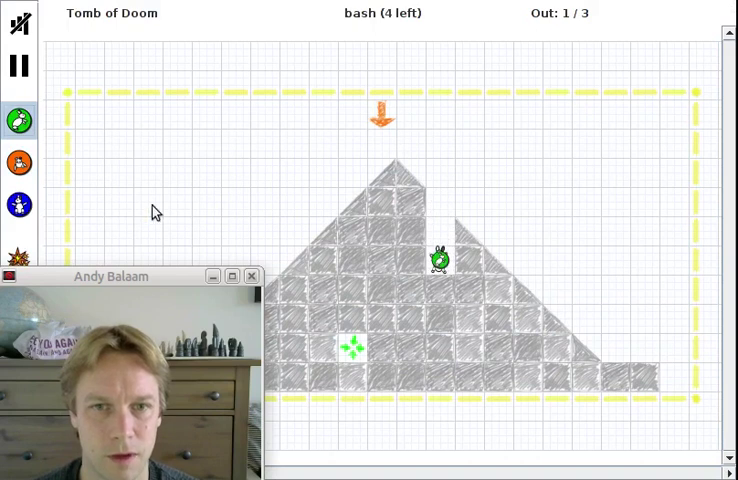
{"action": "left_click", "coordinate": [18, 120]}
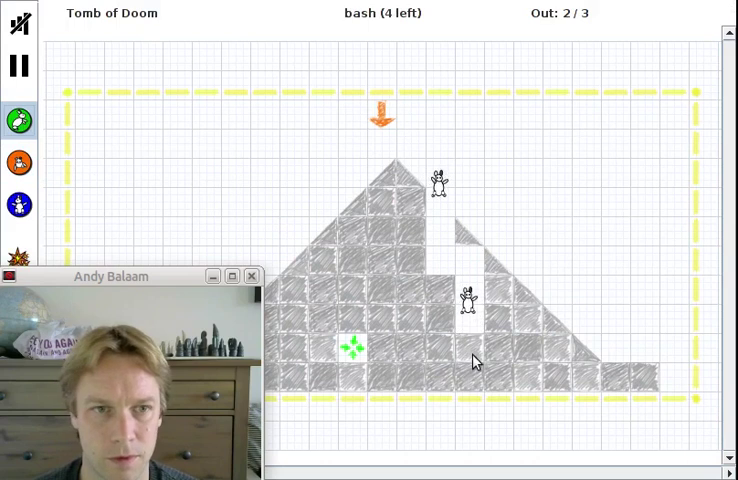
{"action": "left_click", "coordinate": [20, 64]}
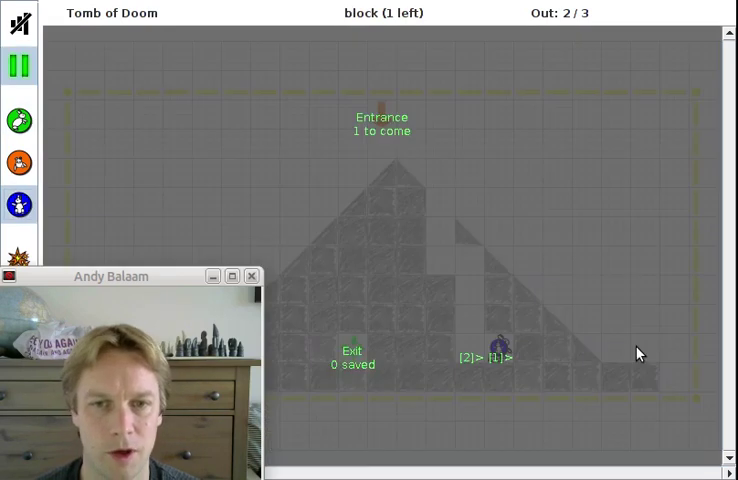
{"action": "mouse_move", "coordinate": [56, 142]}
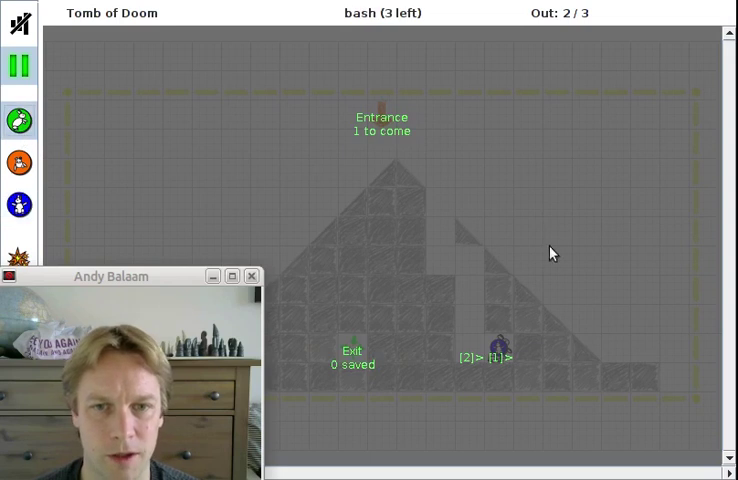
{"action": "mouse_move", "coordinate": [528, 362]}
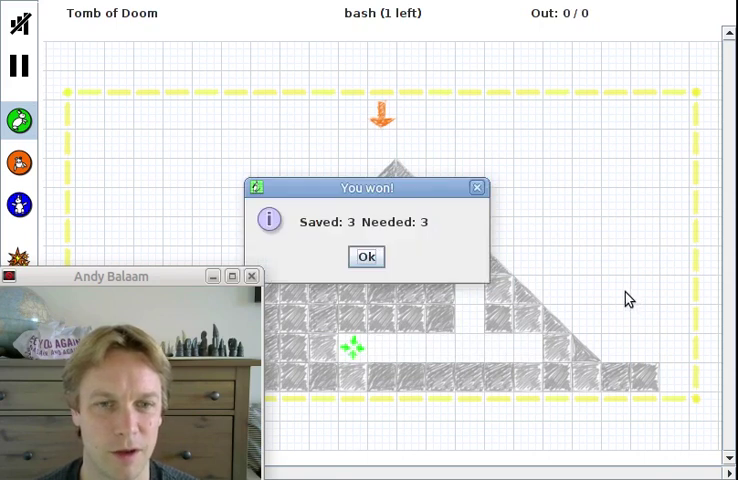
{"action": "mouse_move", "coordinate": [628, 300]}
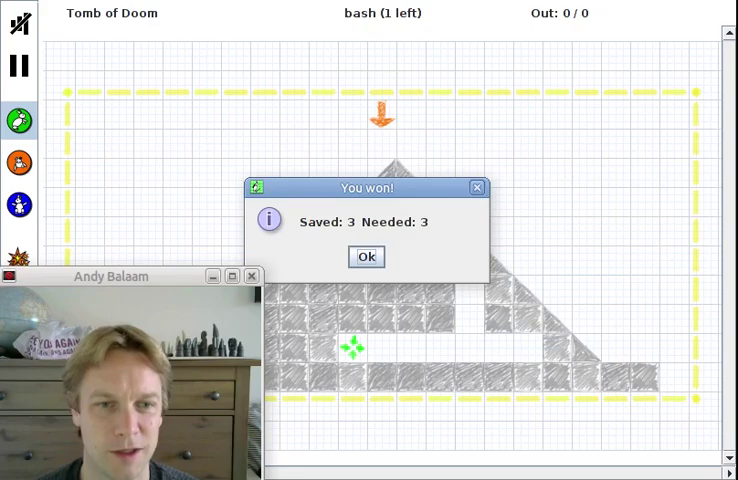